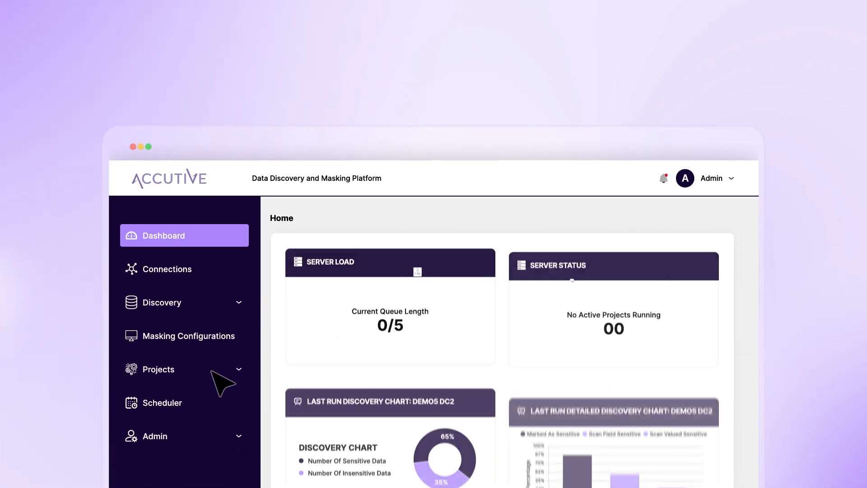
Expand Projects in the sidebar and open the Projects List.
click(159, 369)
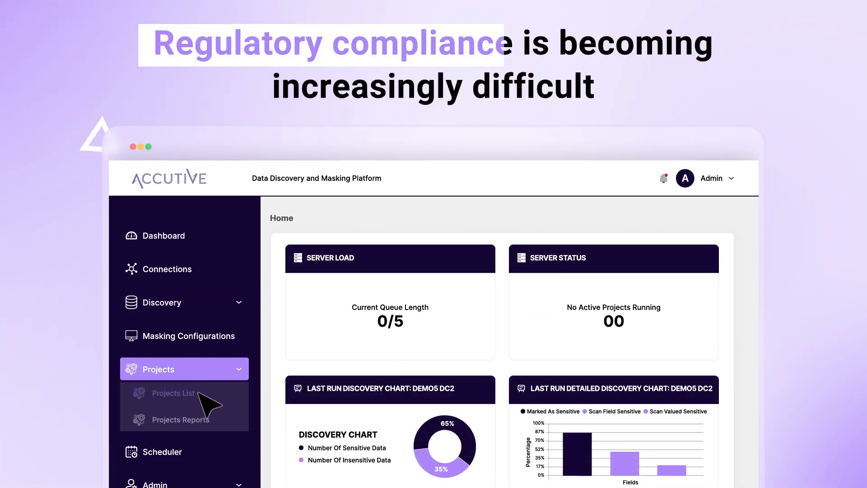
click(173, 393)
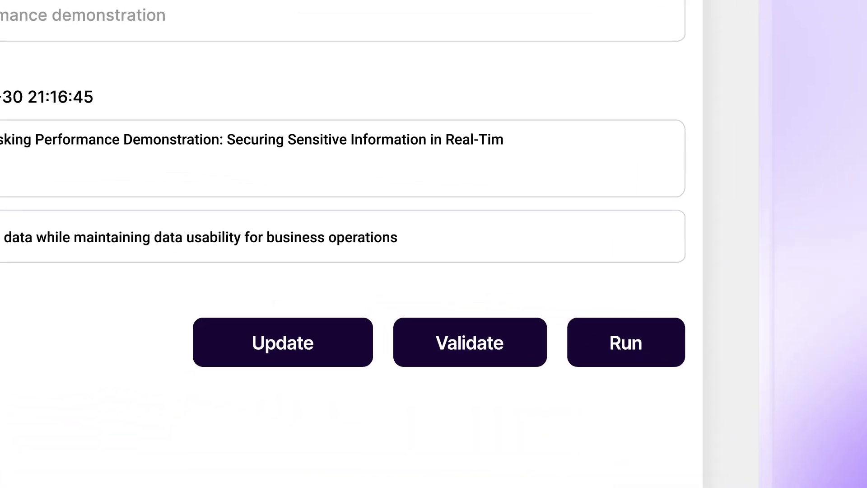
Run the masking project to 100% and save the completed process.
click(626, 341)
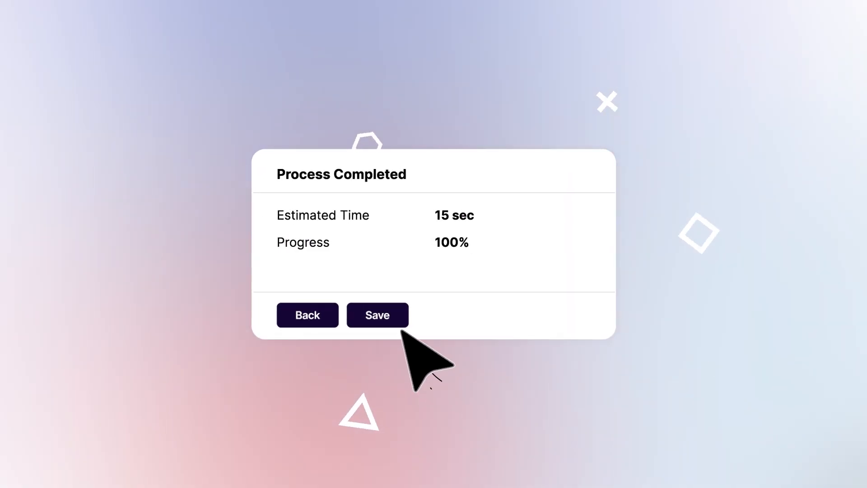
click(377, 314)
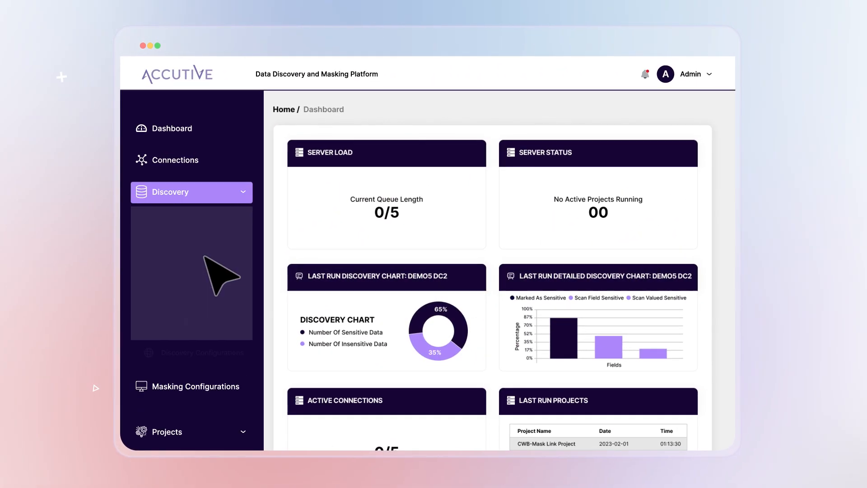
Expand Discovery and open the Assessments list of PII, PCI, HIPPA and GDPR.
click(191, 192)
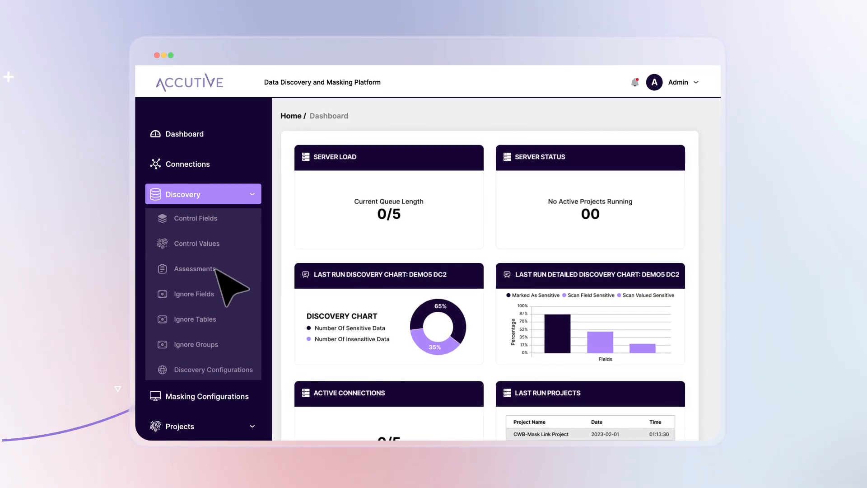
click(194, 269)
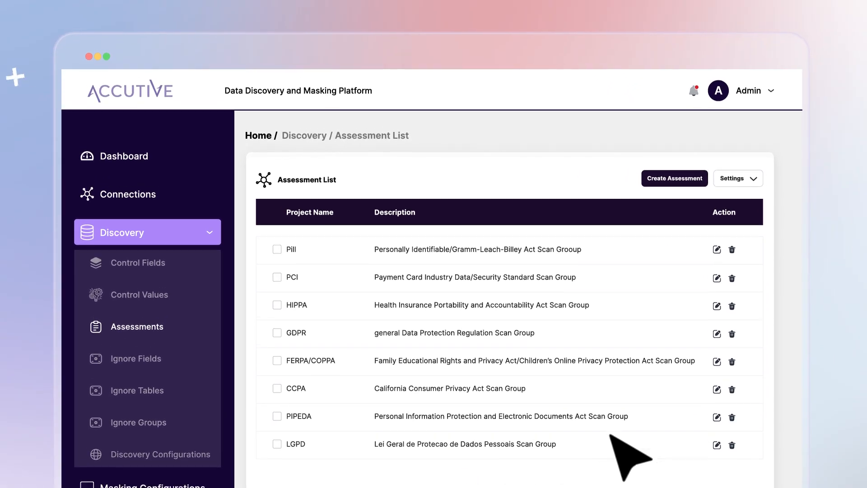
scroll(up, 3)
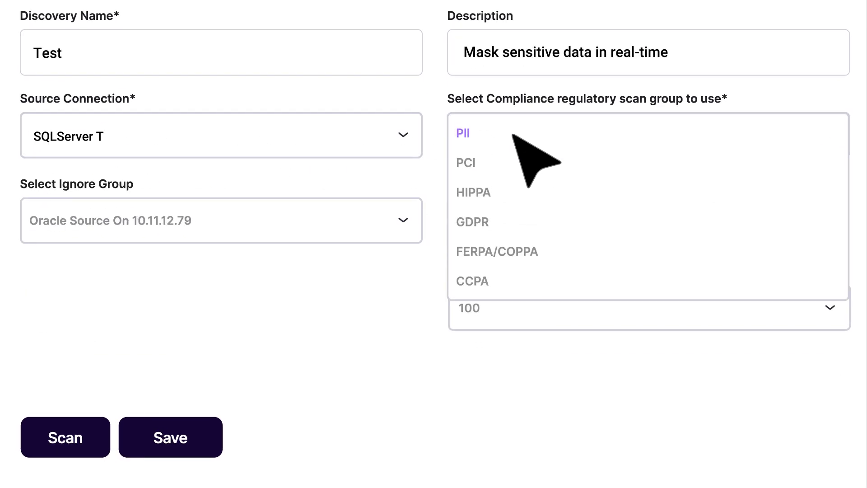
Add PCI as a scan group, enable deep scan, and save discovery Test.
click(465, 163)
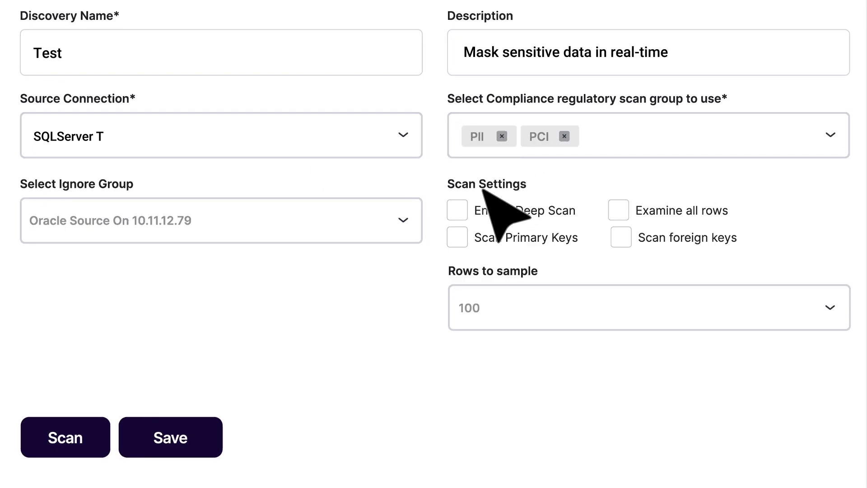
click(456, 210)
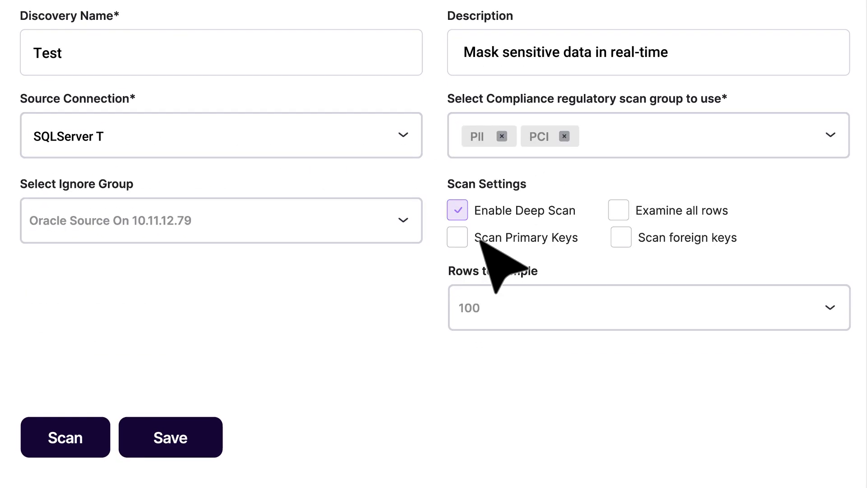
mouse_move(619, 409)
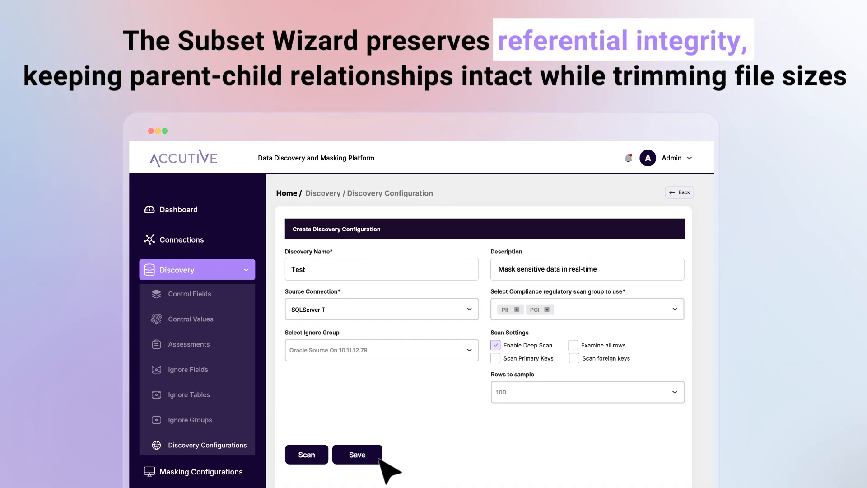
click(200, 471)
text(Data Ma)
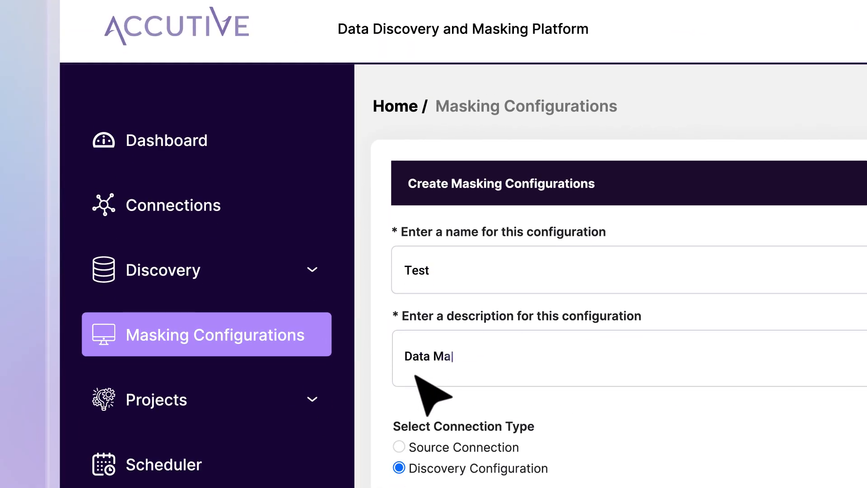
Base masking config Test on Demo discovery with UPDATE operation and field operators.
click(243, 227)
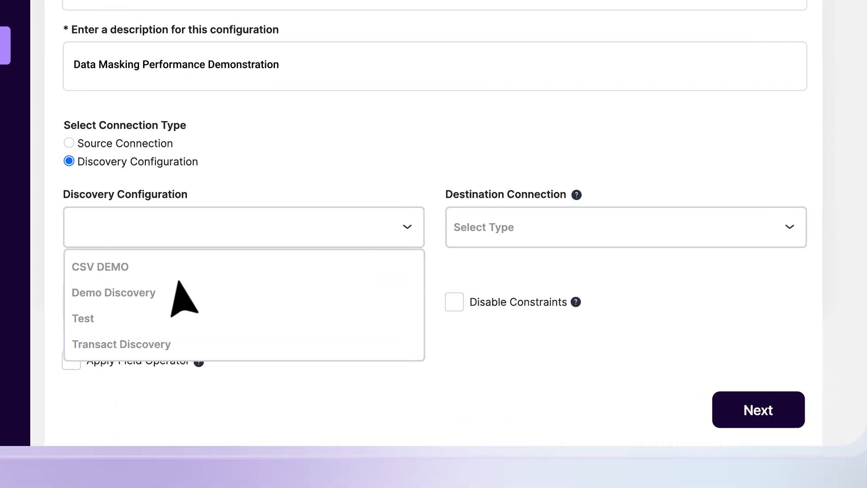
click(113, 293)
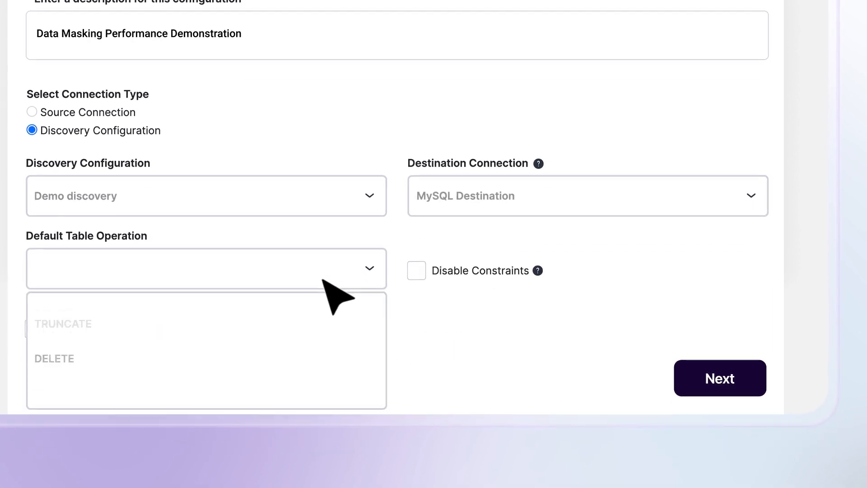
click(111, 268)
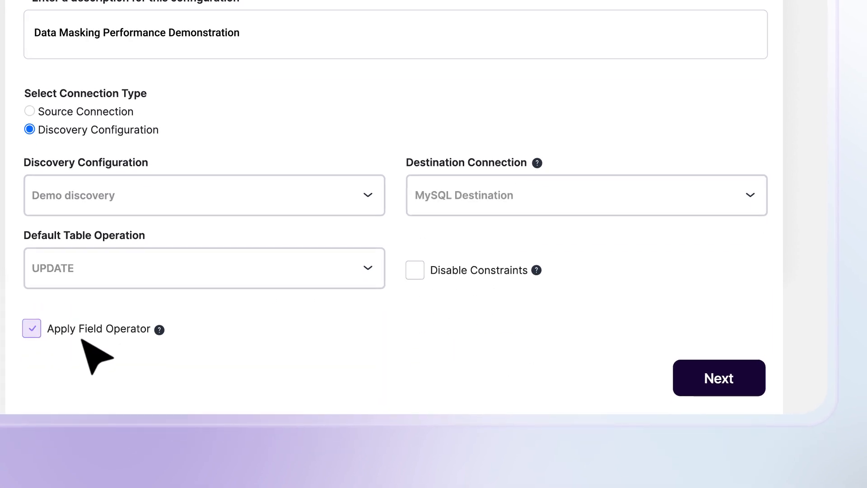
click(719, 378)
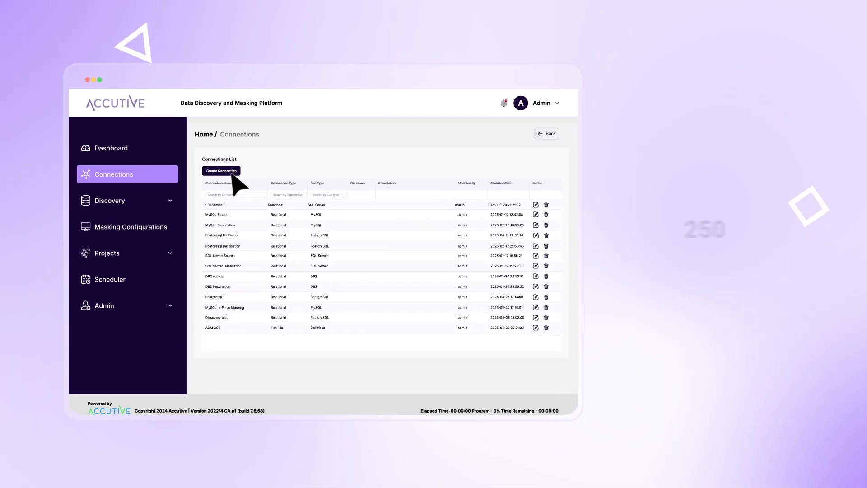
Create the Performance Demonstration connection and fill the D2B-to-SQL Server masking configuration.
click(221, 170)
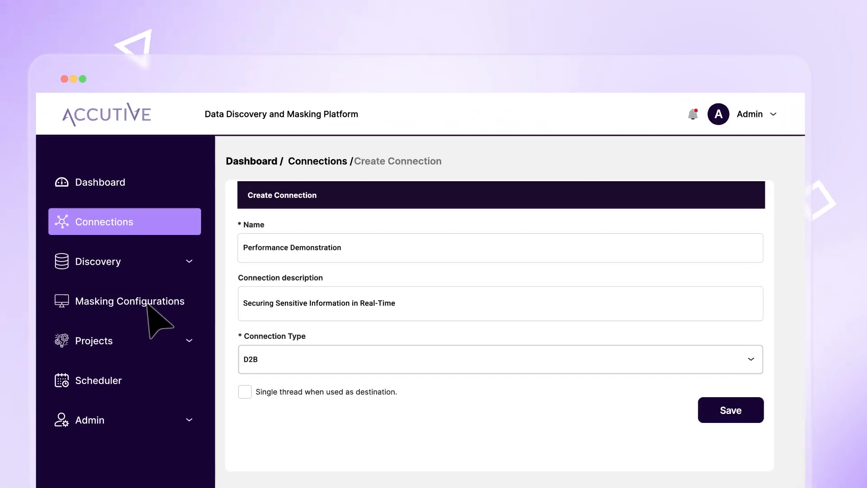
click(130, 301)
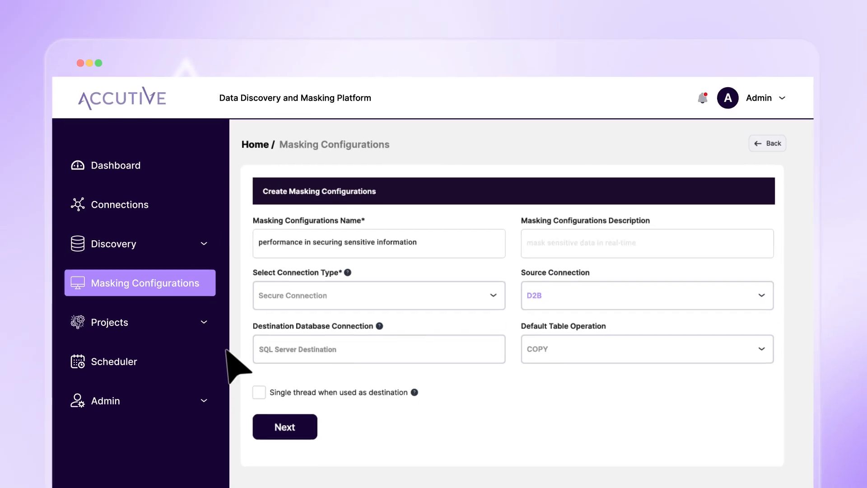
click(285, 427)
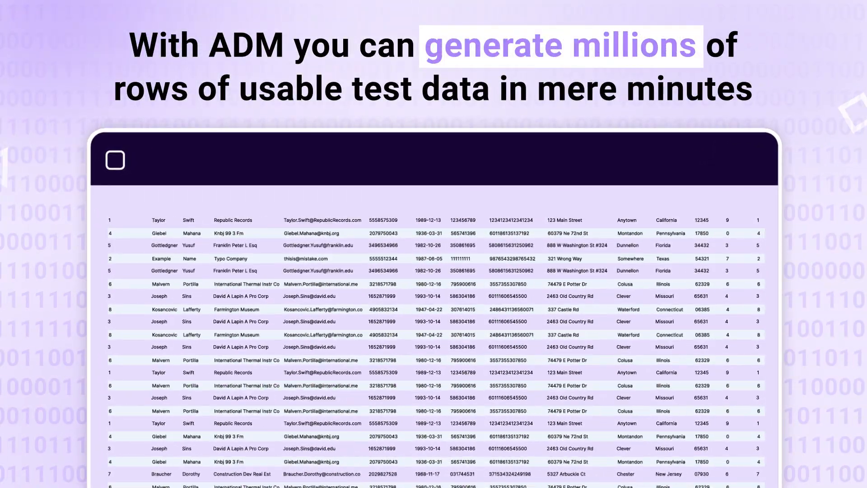
Scroll the generated test data table to see more names, companies, emails and addresses.
scroll(down, 3)
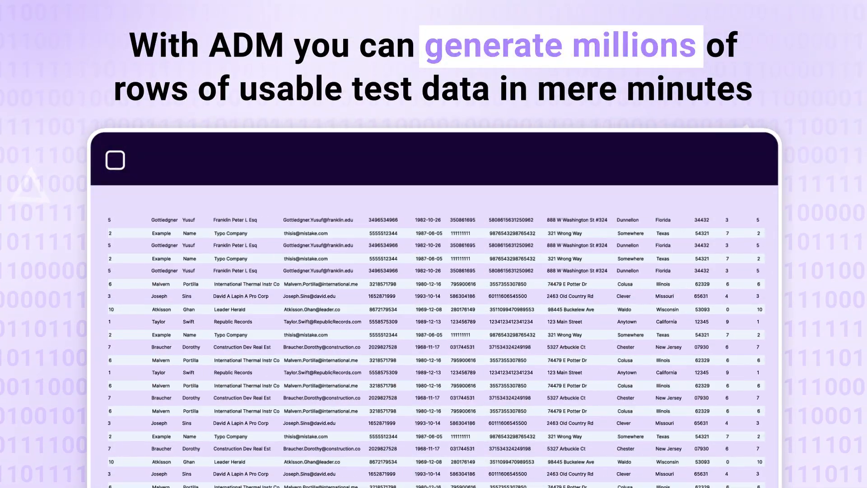